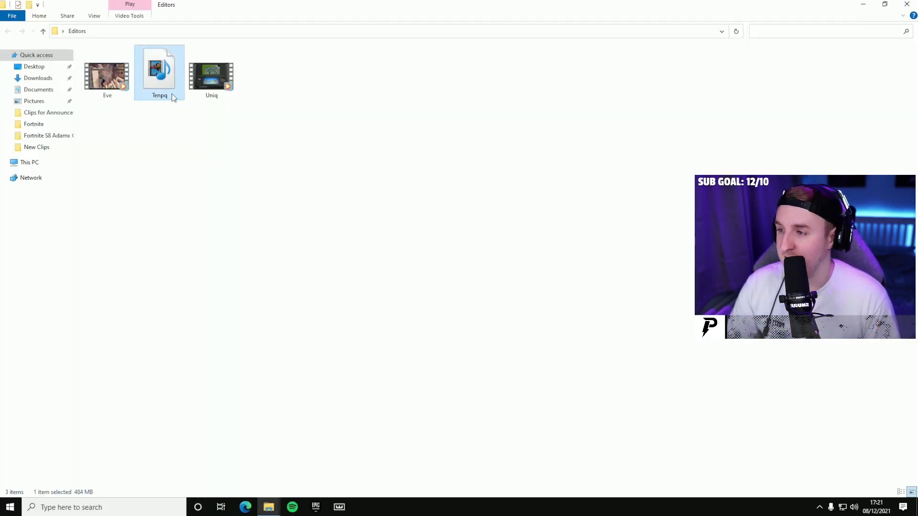
mouse_move(160, 73)
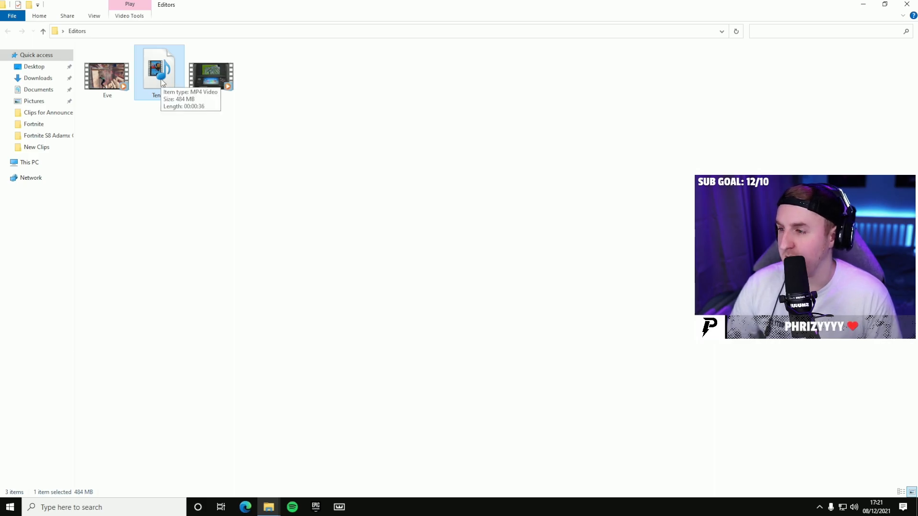
Play Tenpq.mp4 from the Editors folder through to its 'Edited by tenpq' end card
double_click(159, 70)
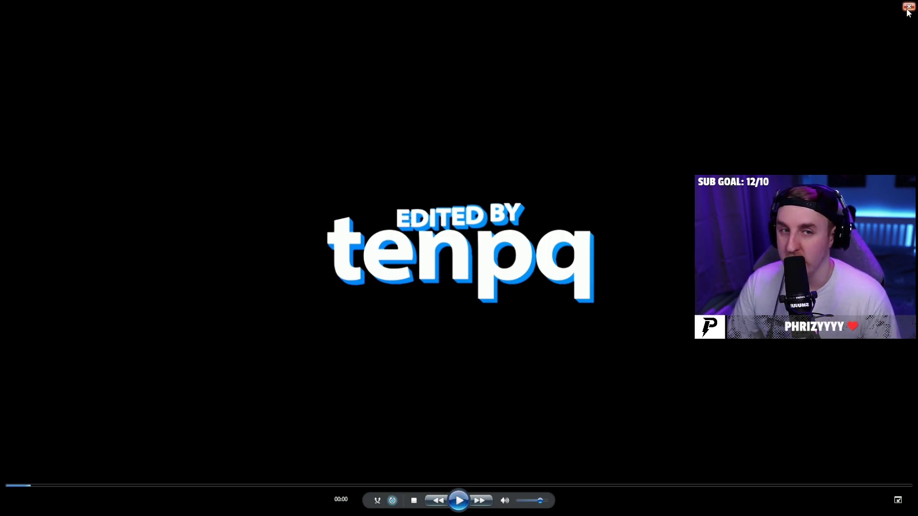
mouse_move(909, 7)
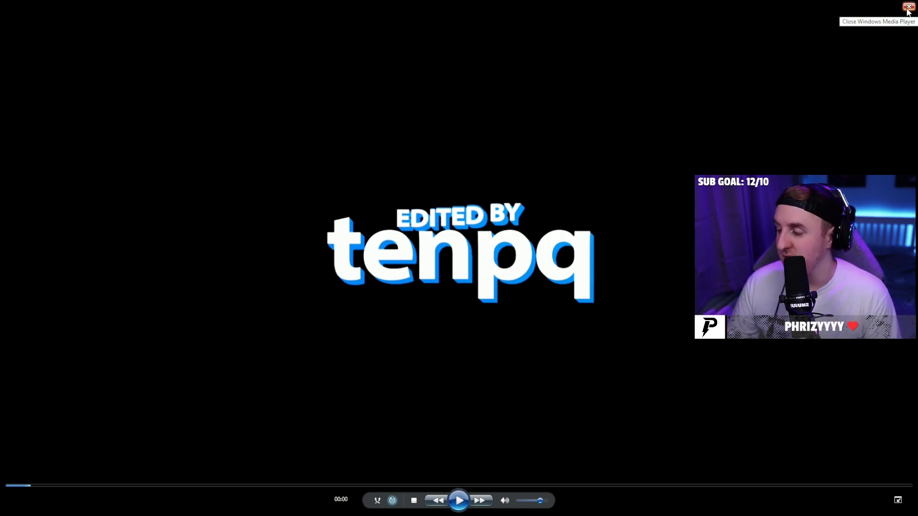
Close the Tenpq montage window so the next editor's video can play
click(908, 7)
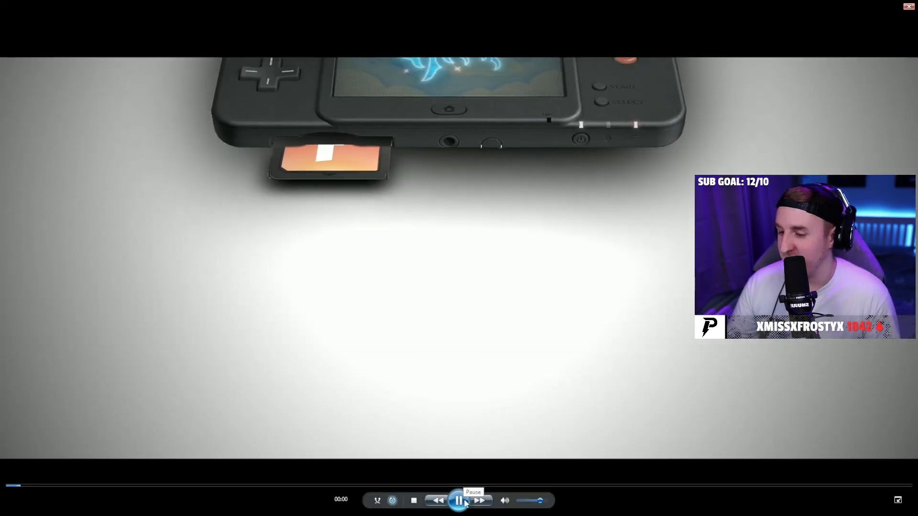
Pause the next editor's montage on its opening handheld console shot
click(458, 500)
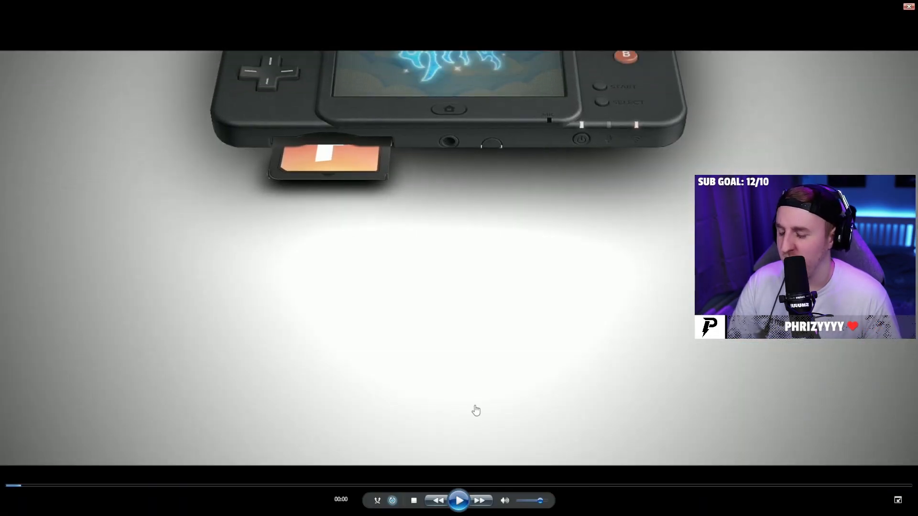
mouse_move(477, 332)
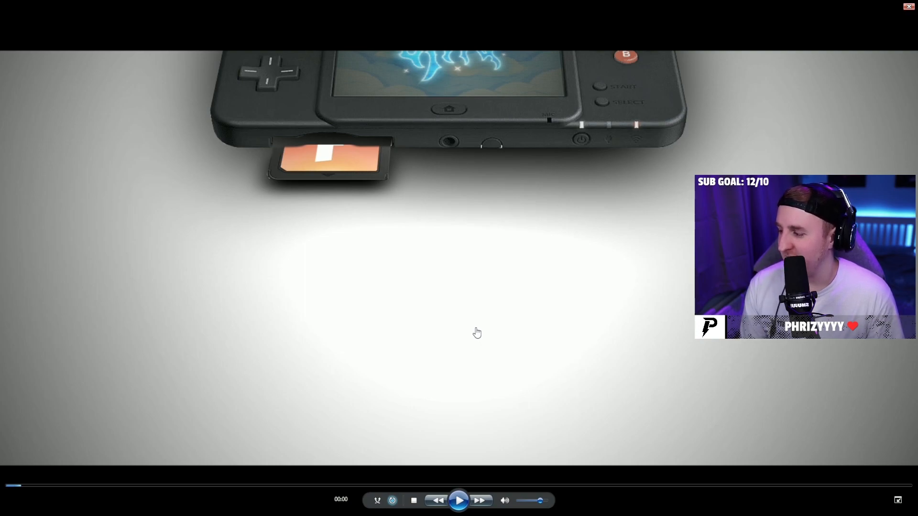